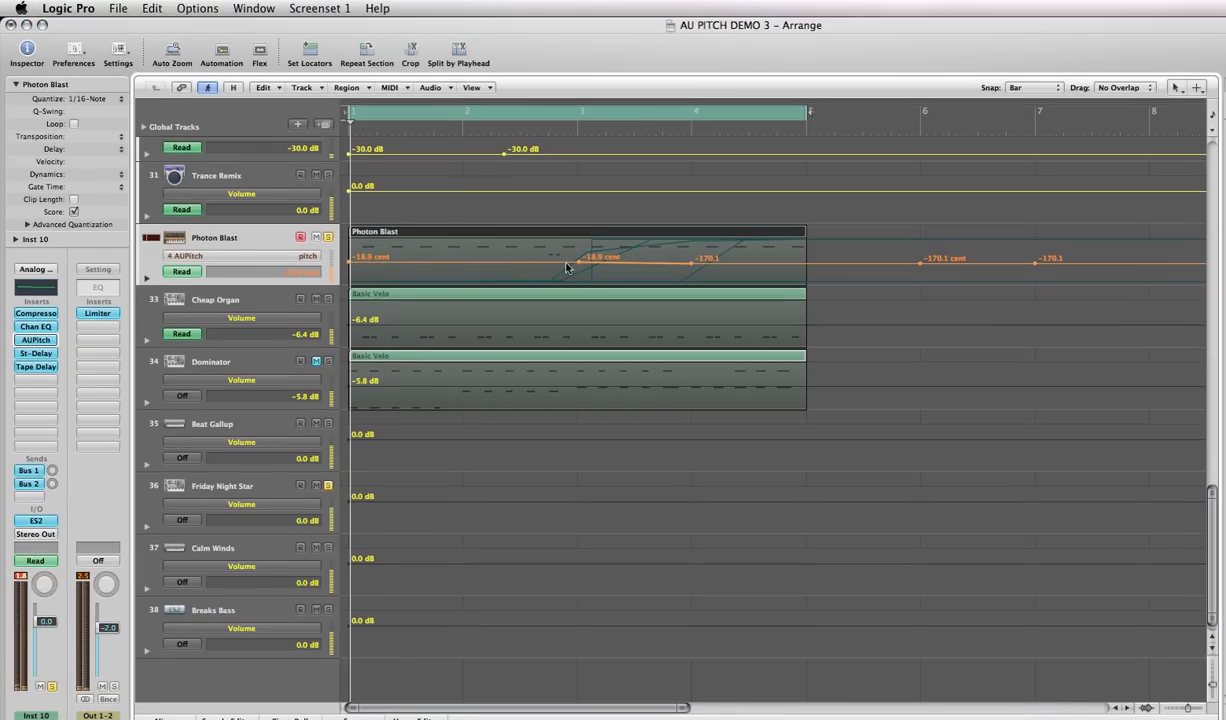
mouse_move(588, 268)
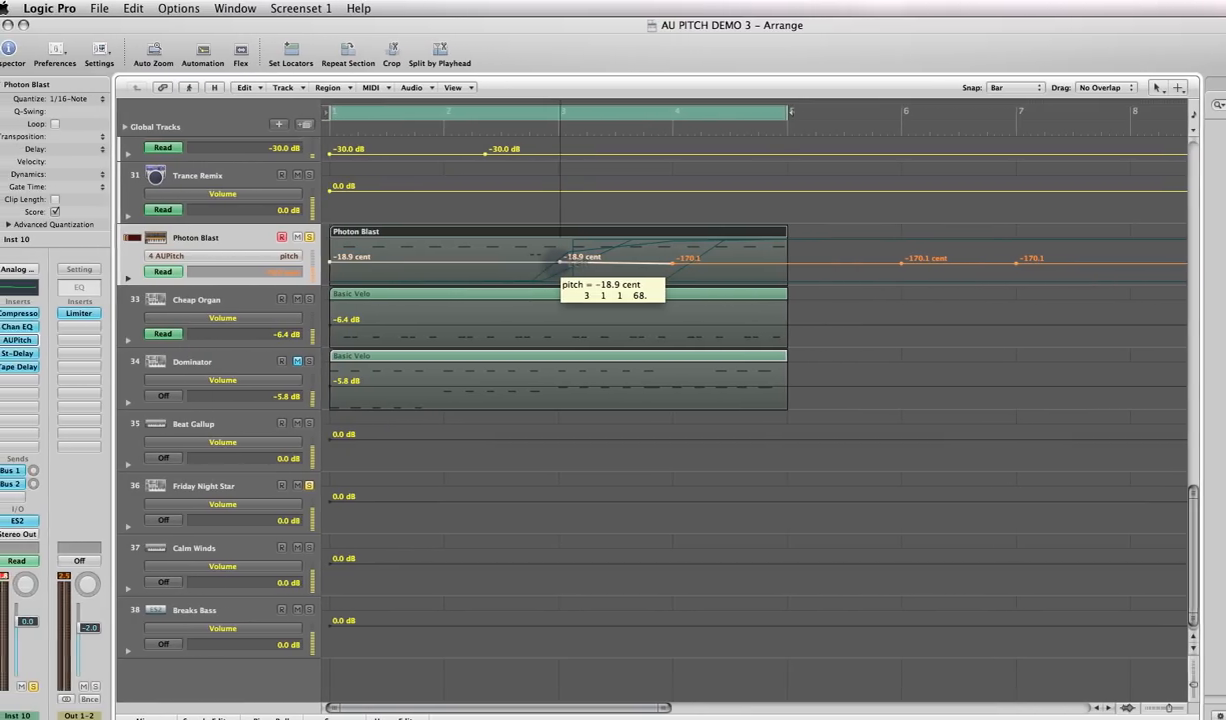
Drag the Photon Blast AU Pitch automation point up high, then down to about -217 cent
drag(576, 256, 580, 248)
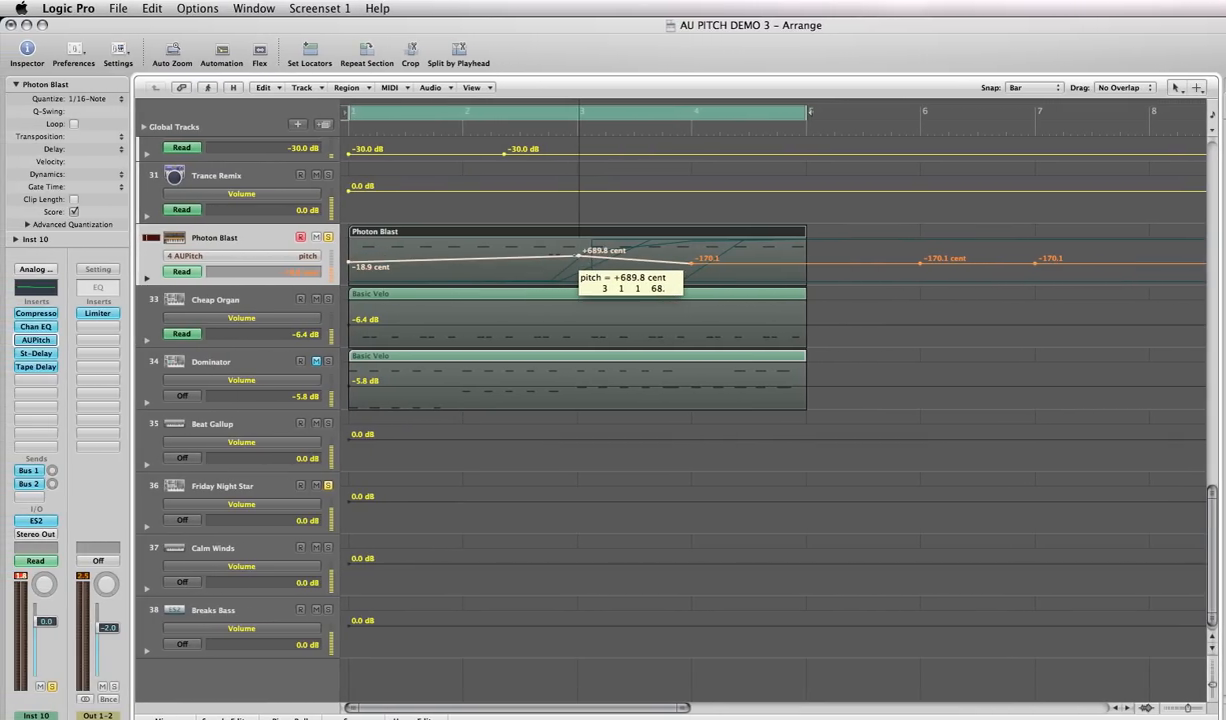
drag(576, 252, 576, 246)
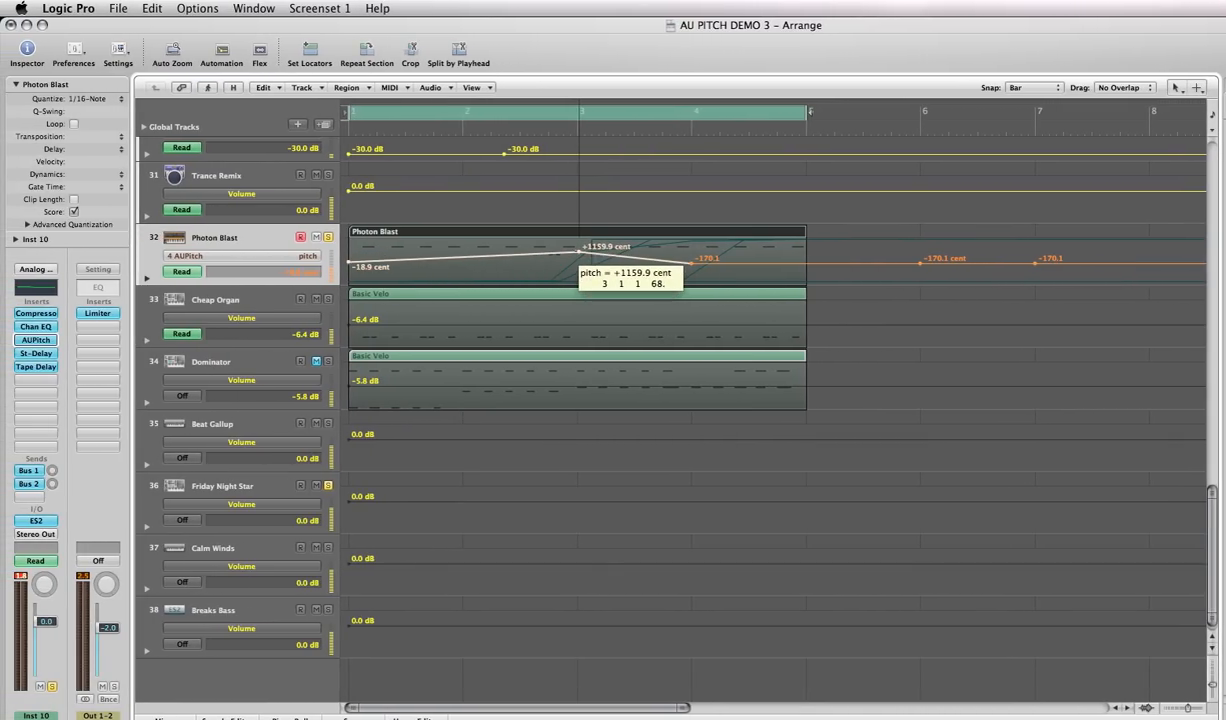
drag(580, 248, 590, 272)
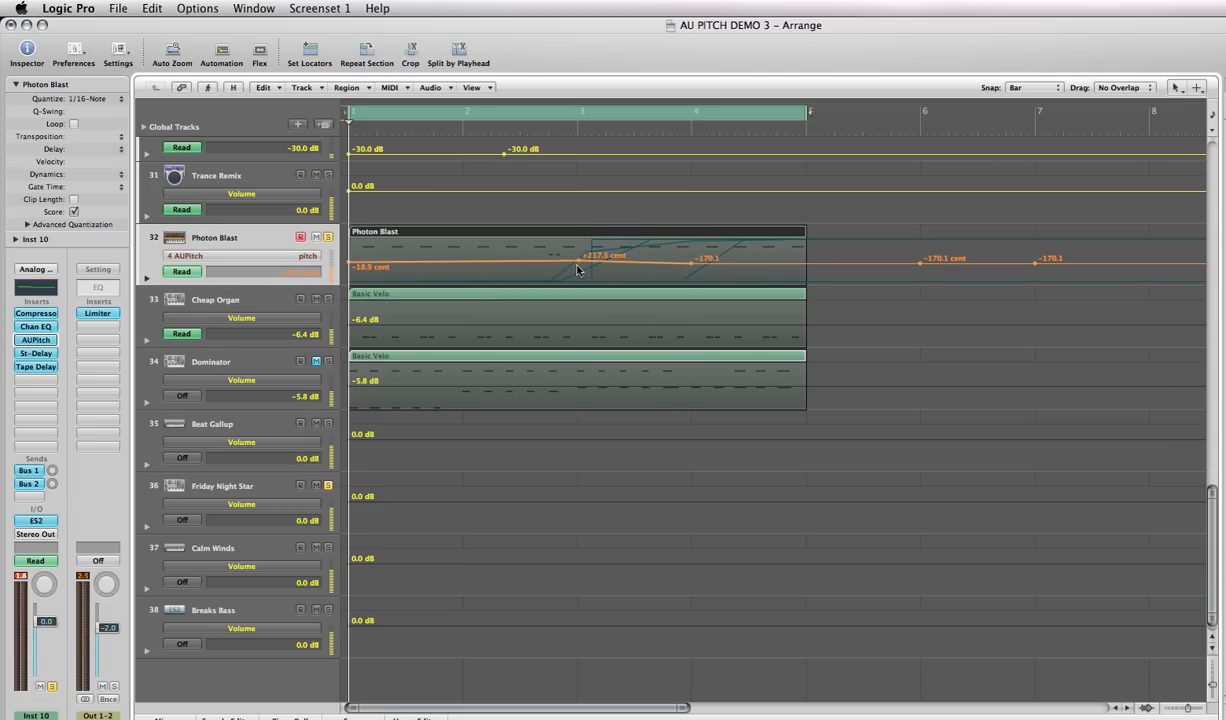
right_click(600, 268)
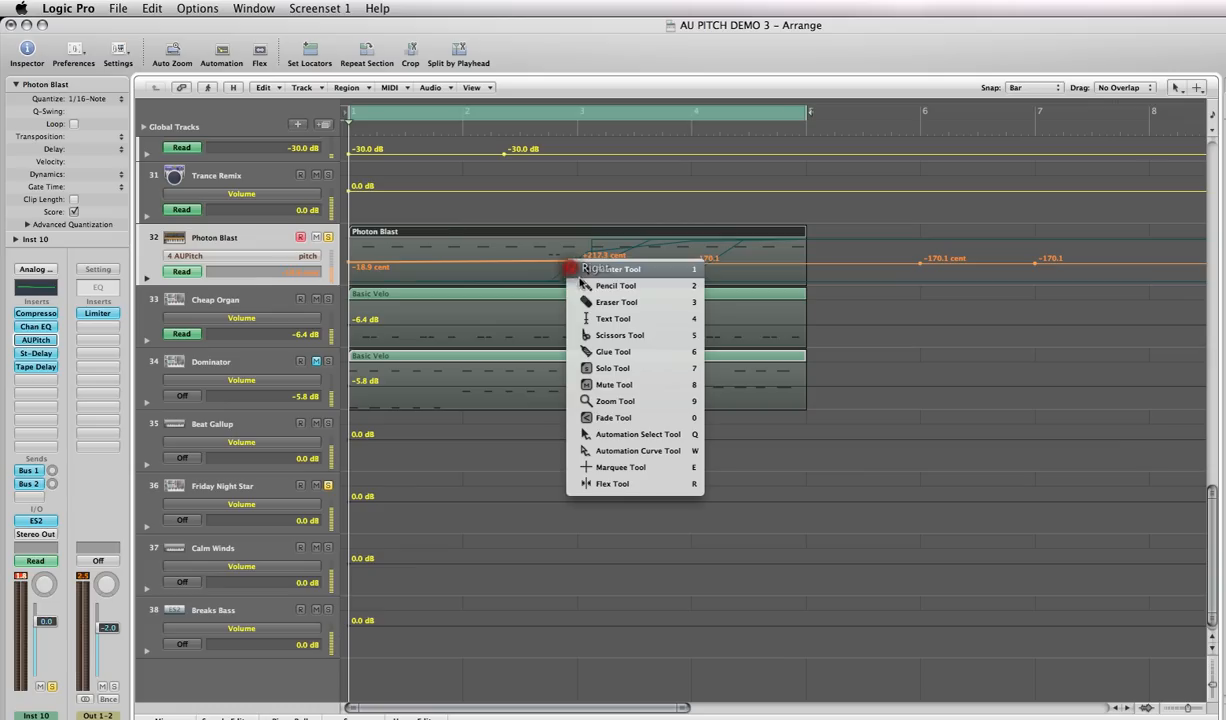
click(580, 270)
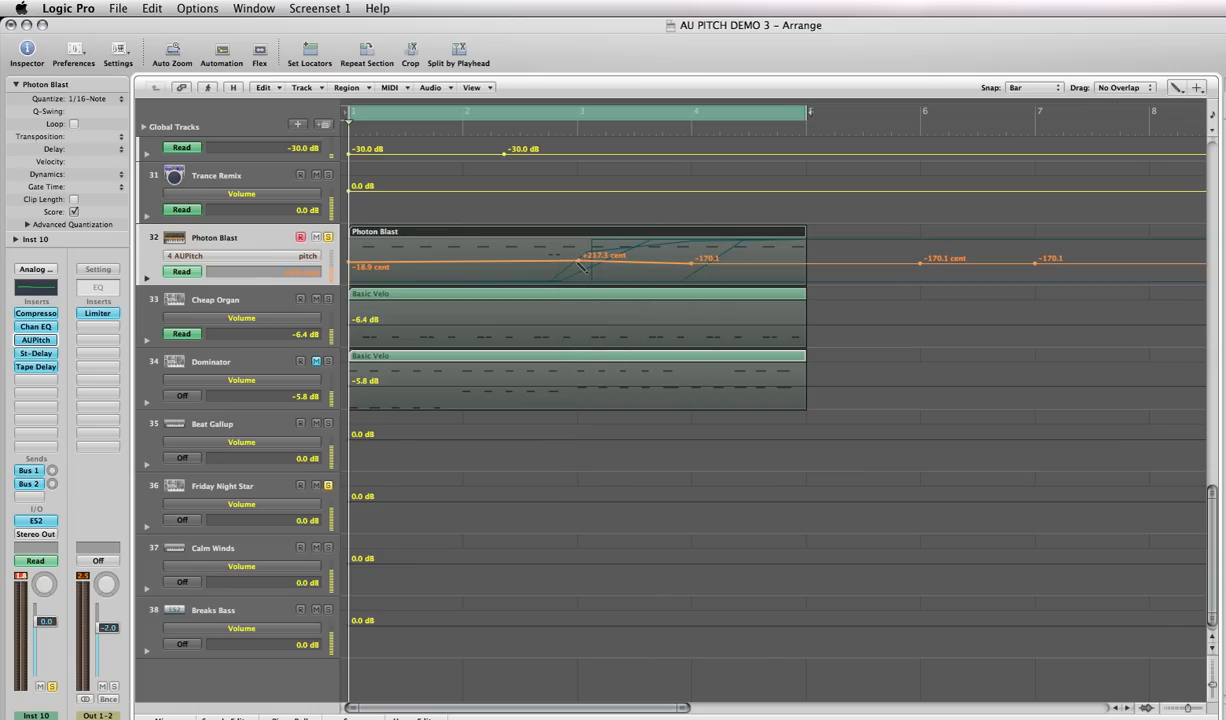
click(580, 262)
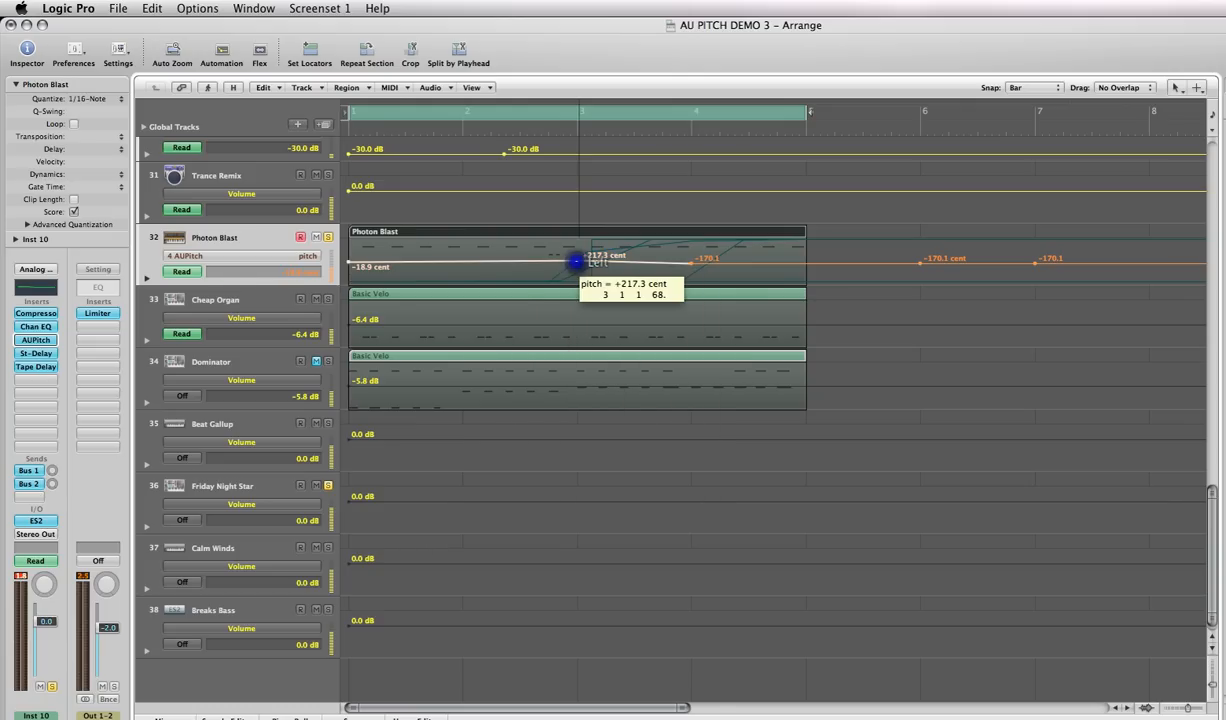
drag(576, 264, 576, 256)
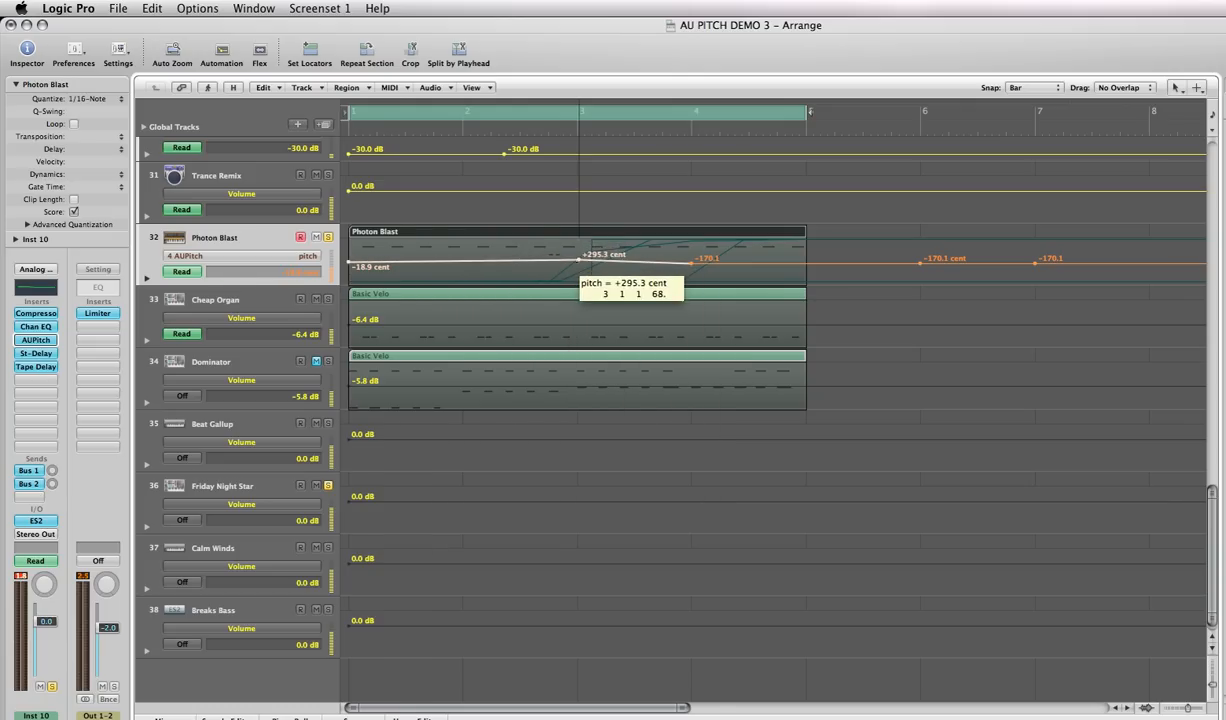
drag(604, 254, 580, 260)
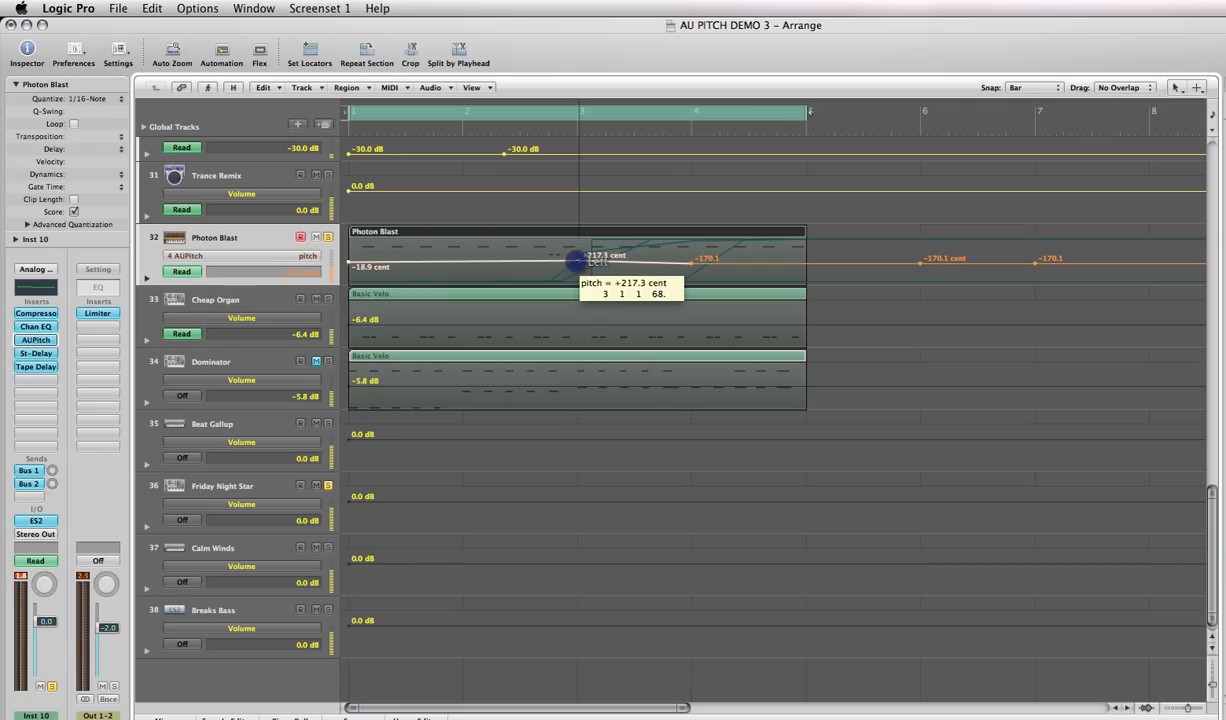
drag(578, 262, 578, 250)
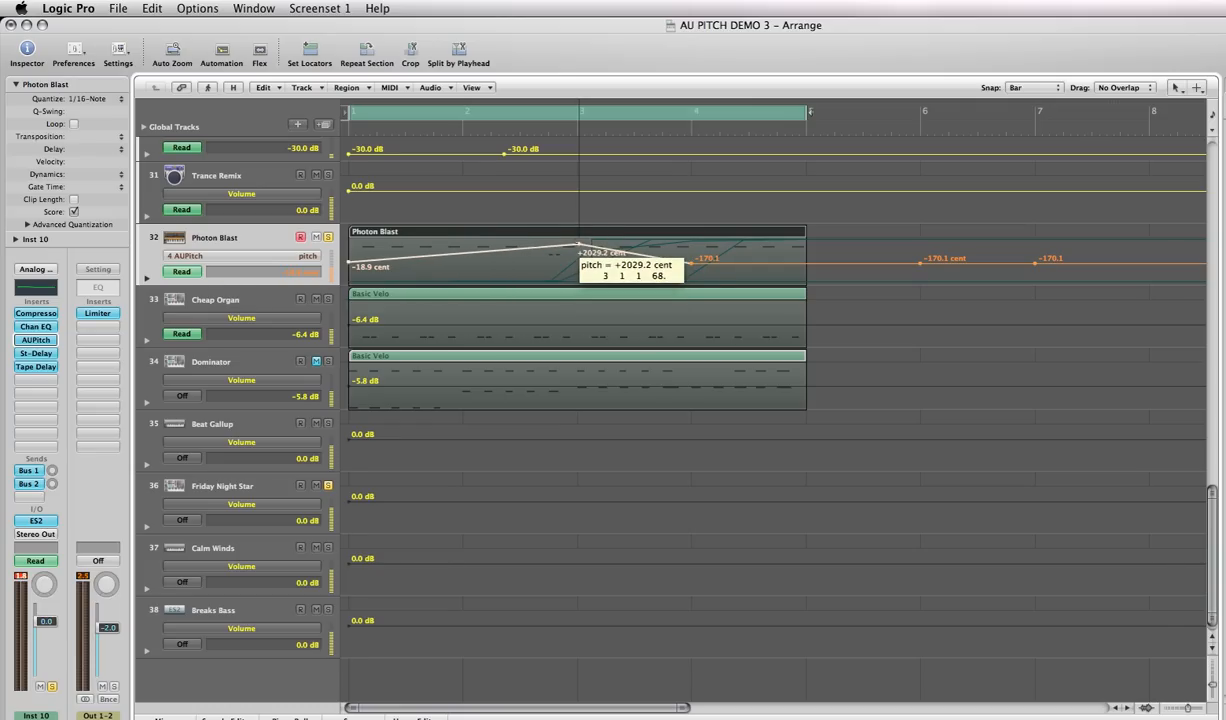
drag(564, 264, 564, 248)
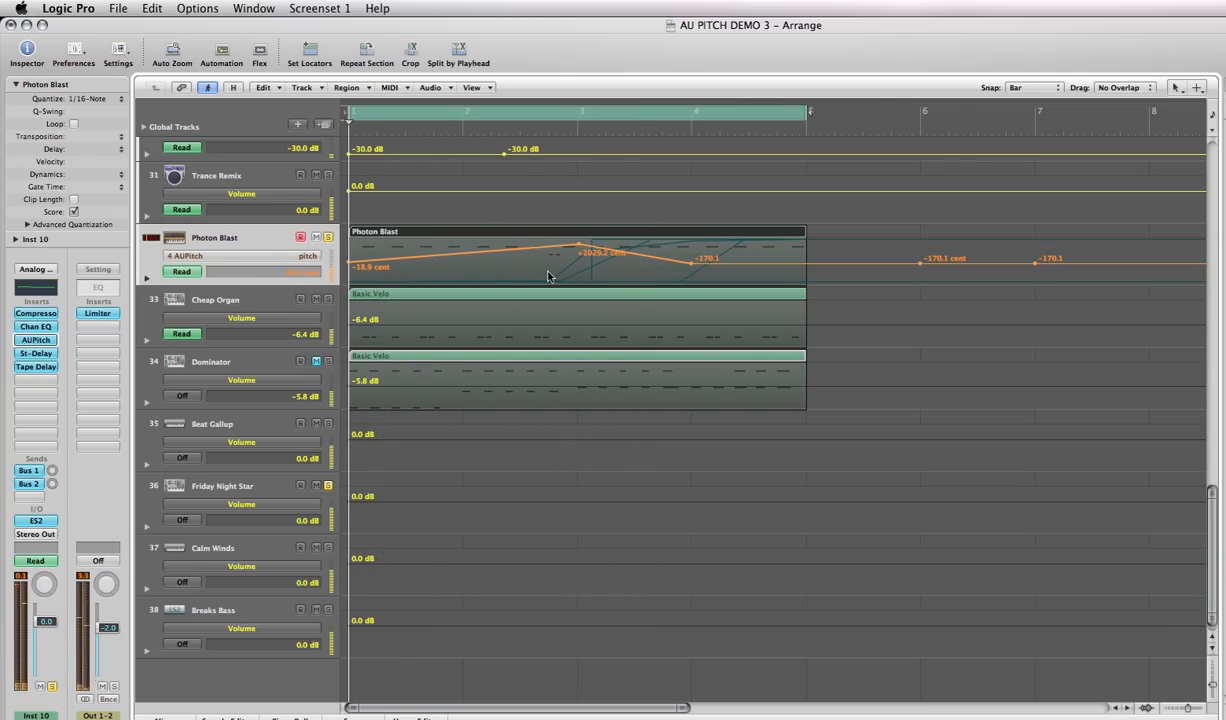
mouse_move(560, 268)
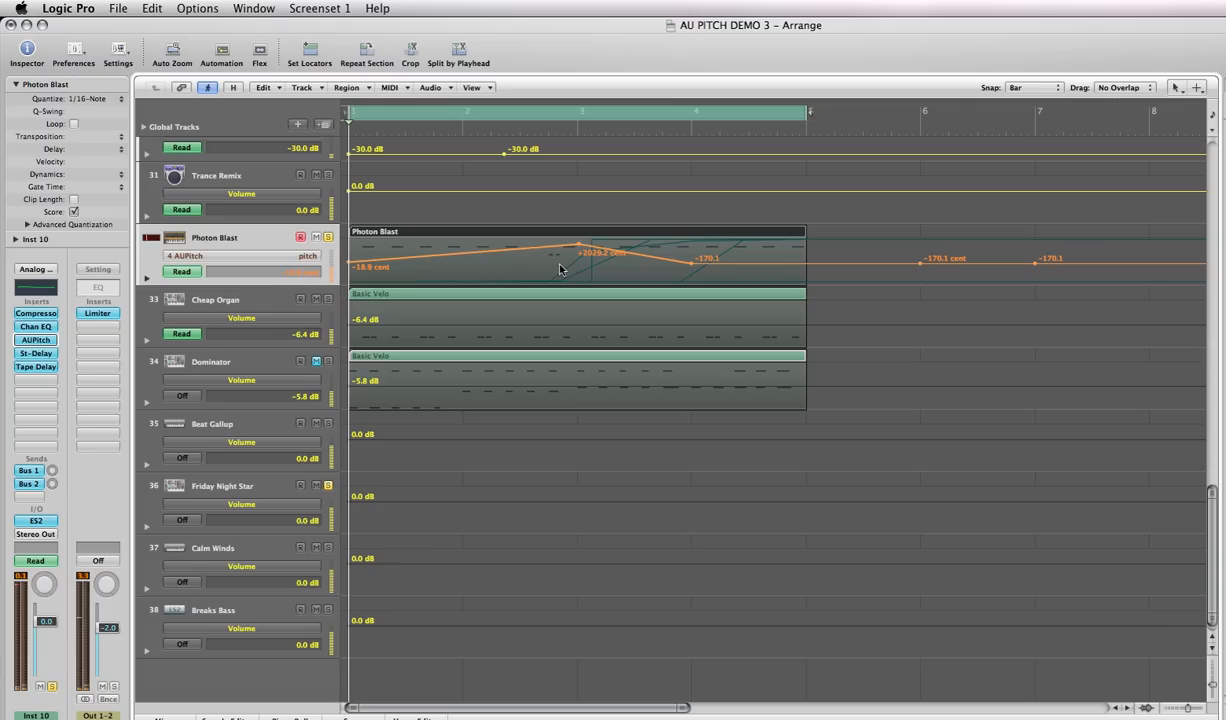
drag(578, 244, 578, 264)
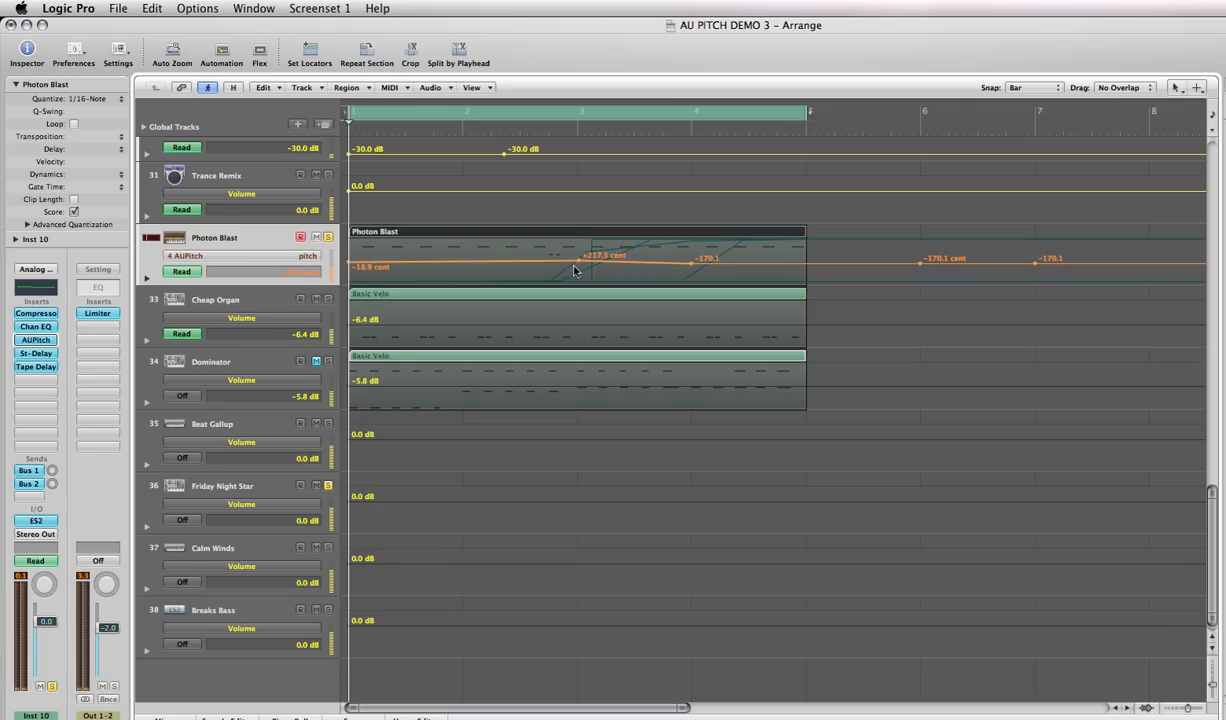
mouse_move(608, 276)
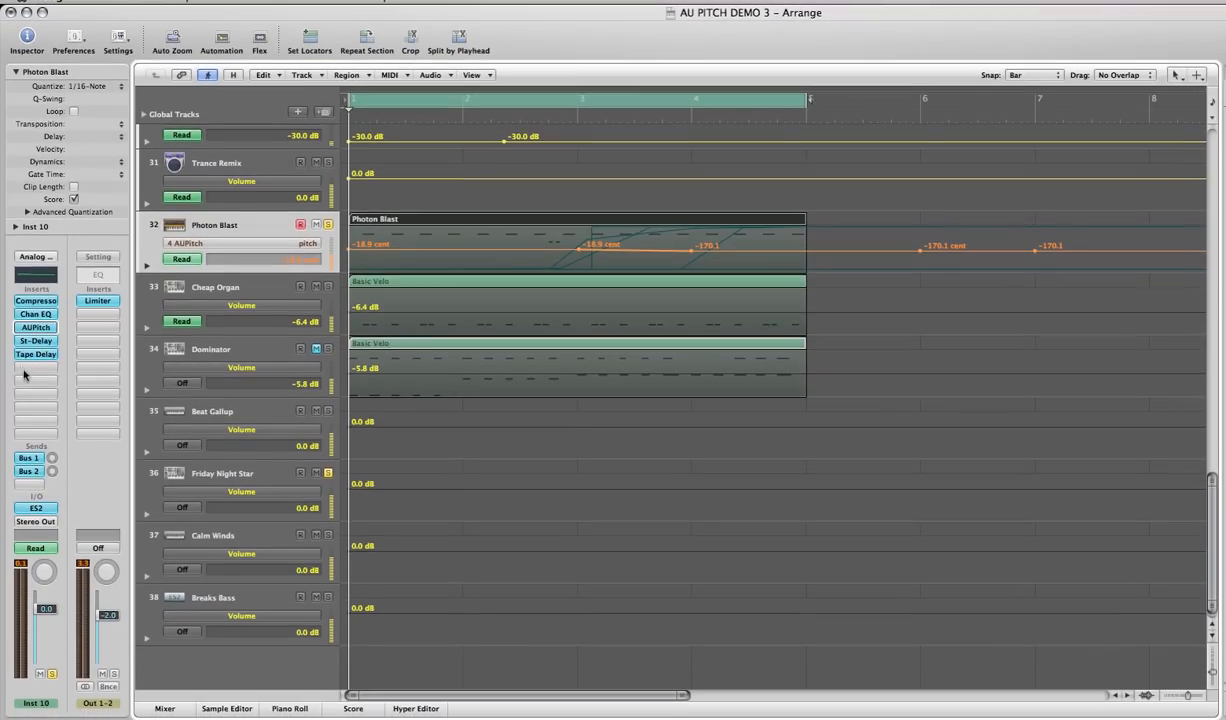
click(36, 354)
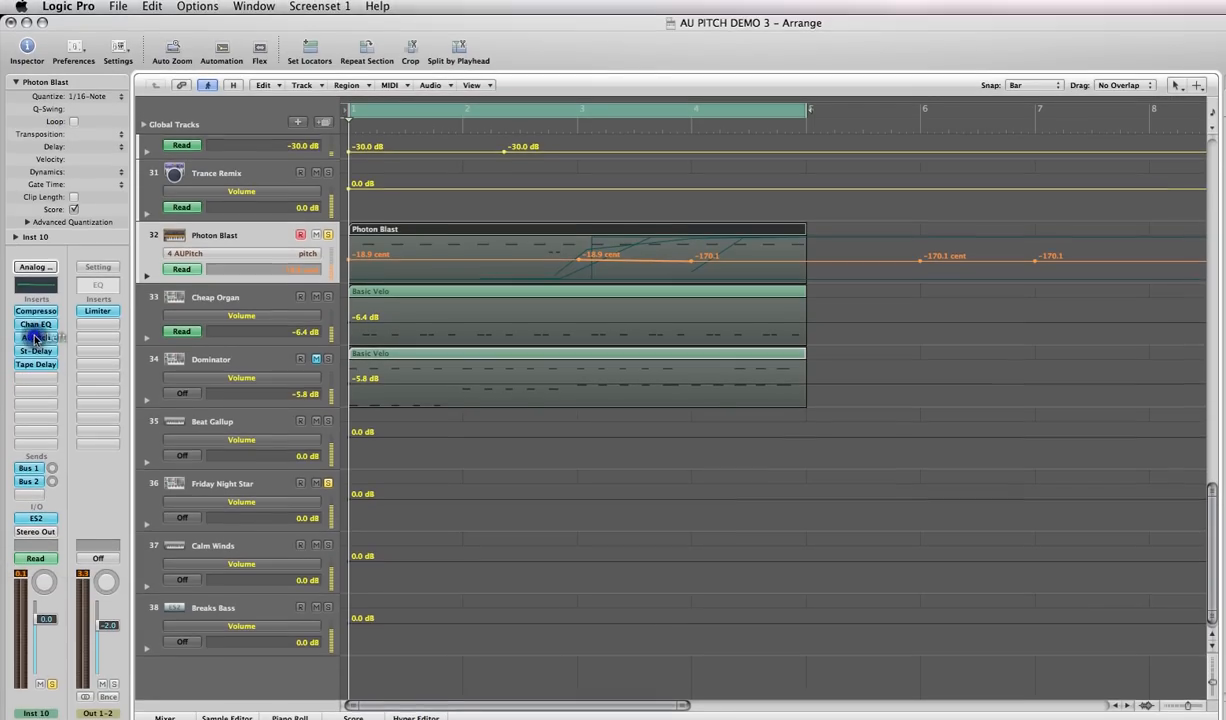
click(36, 336)
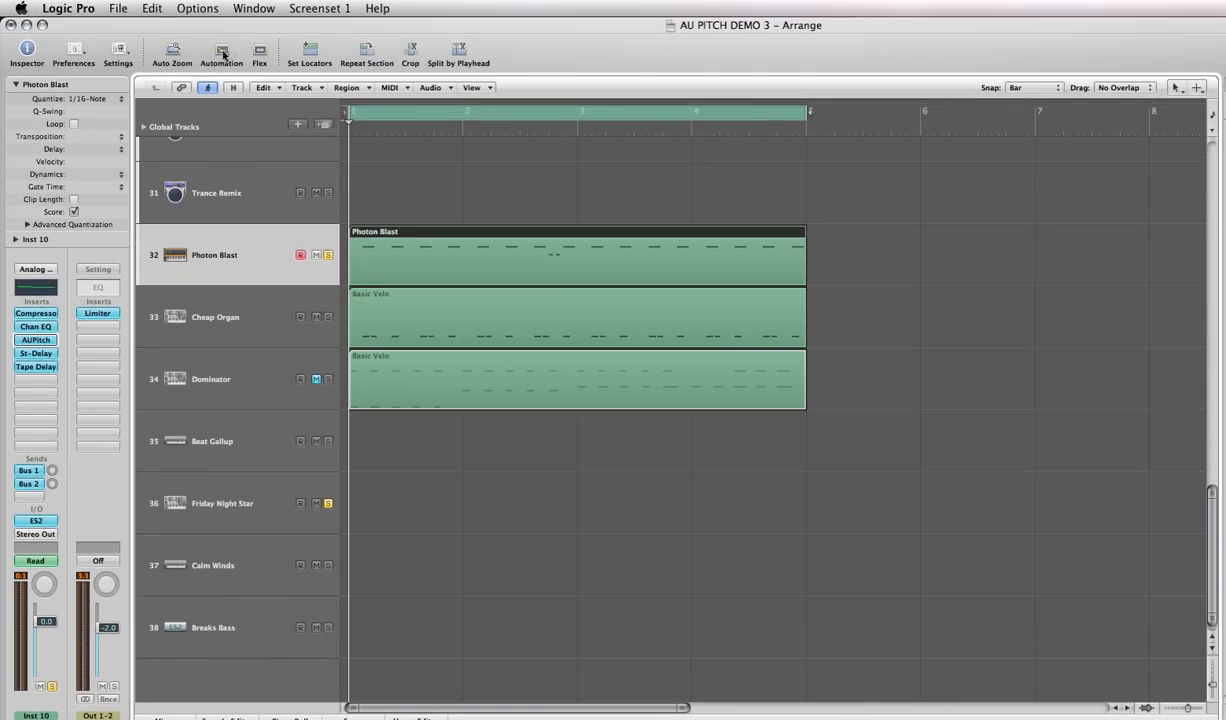
mouse_move(420, 274)
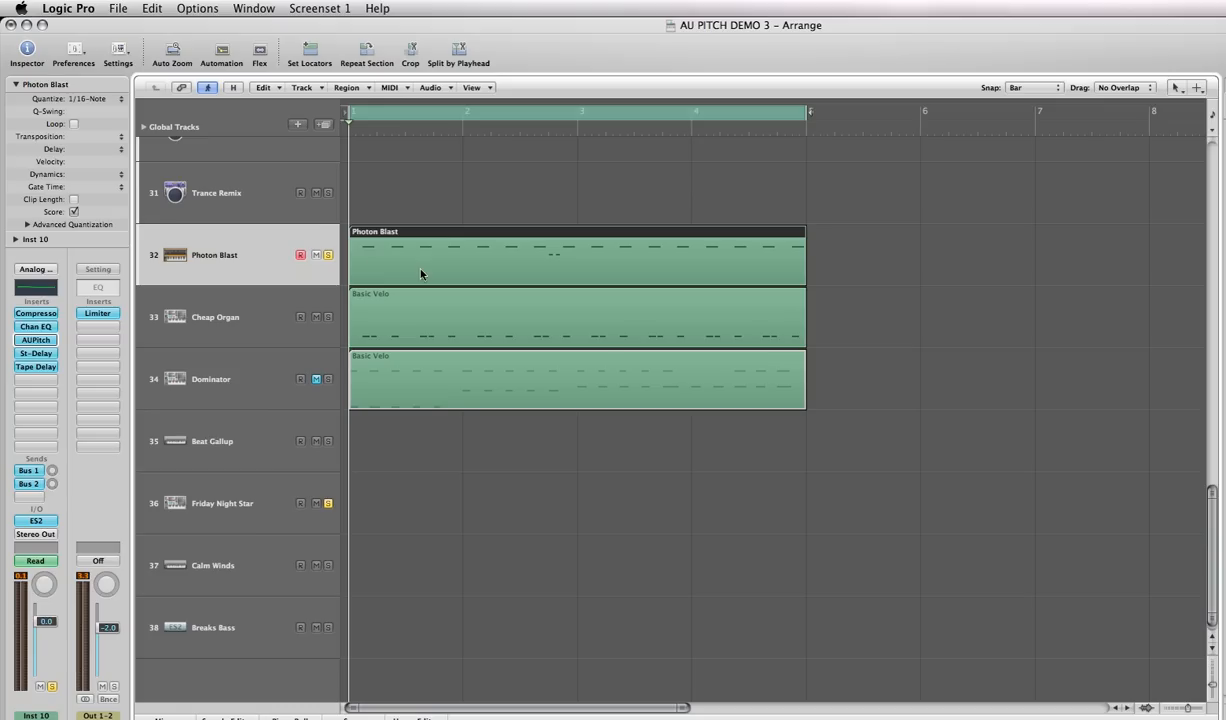
mouse_move(220, 56)
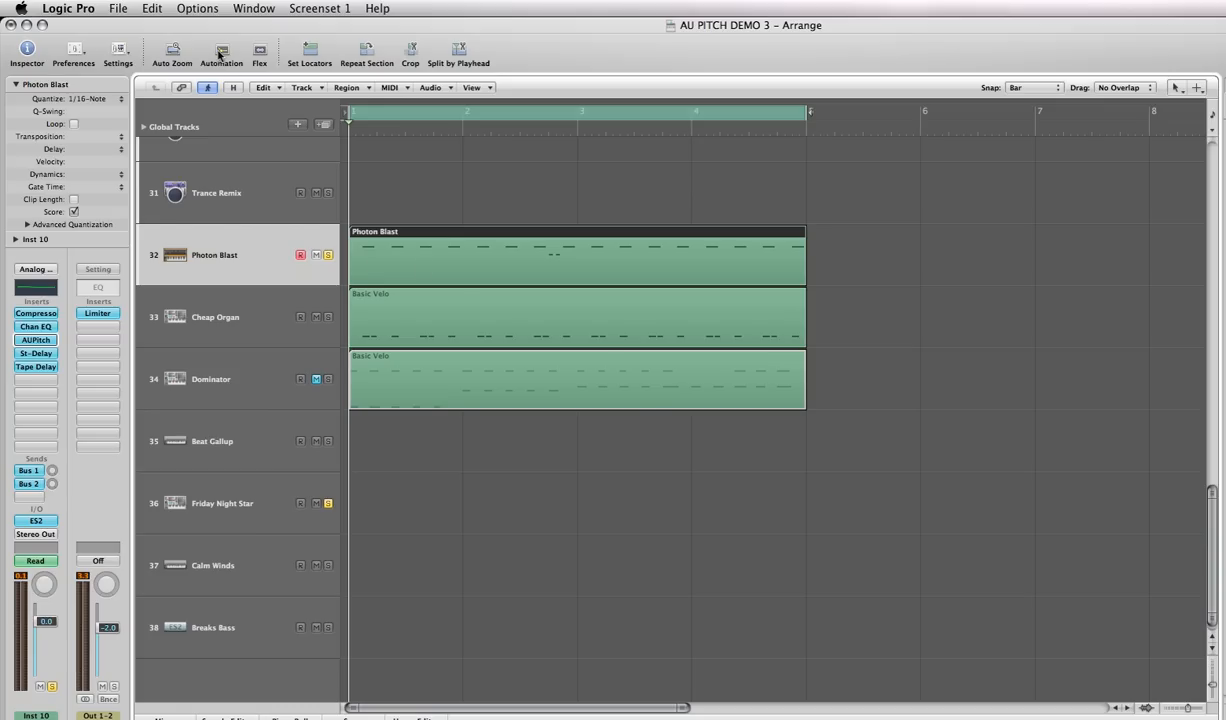
Toggle the toolbar Automation button to show the track automation curves again
click(222, 50)
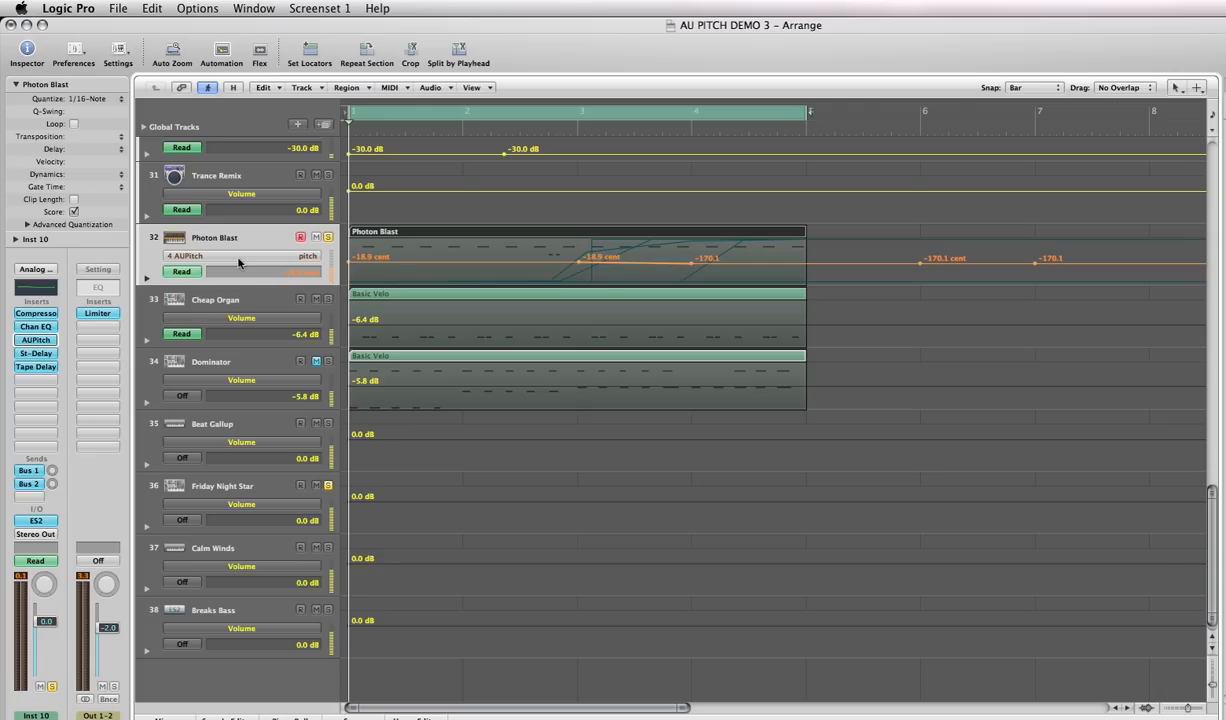
mouse_move(238, 264)
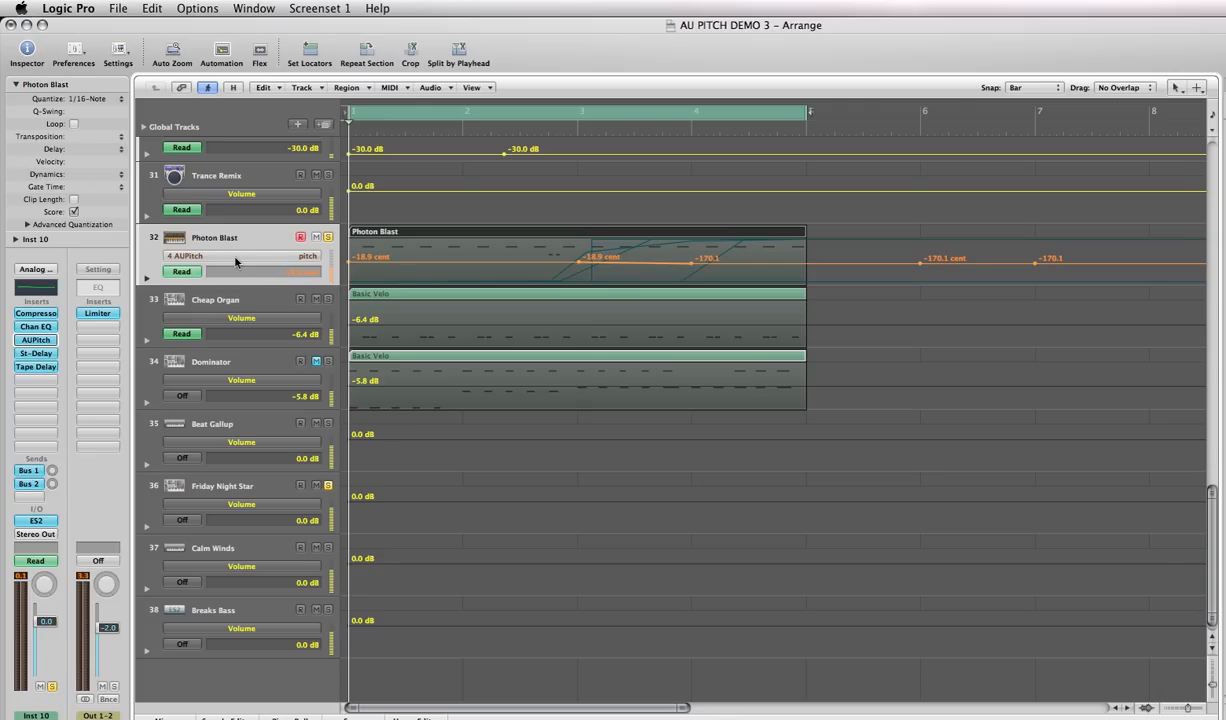
click(184, 256)
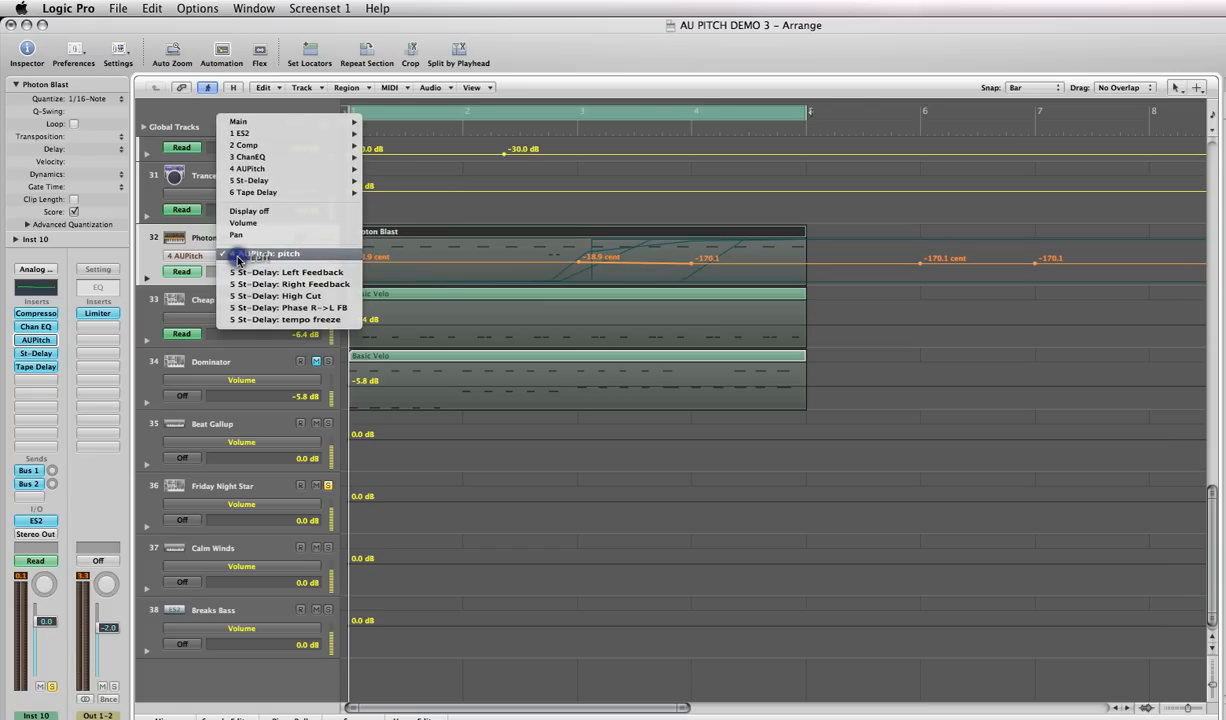
mouse_move(270, 192)
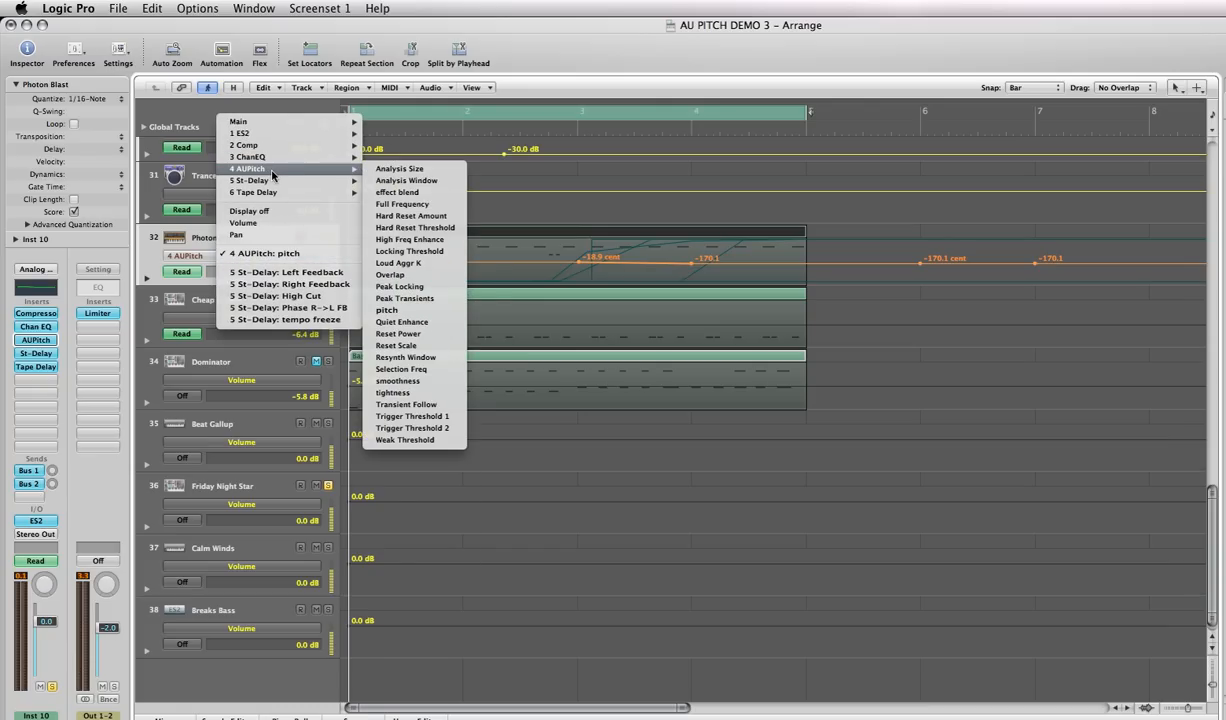
mouse_move(336, 178)
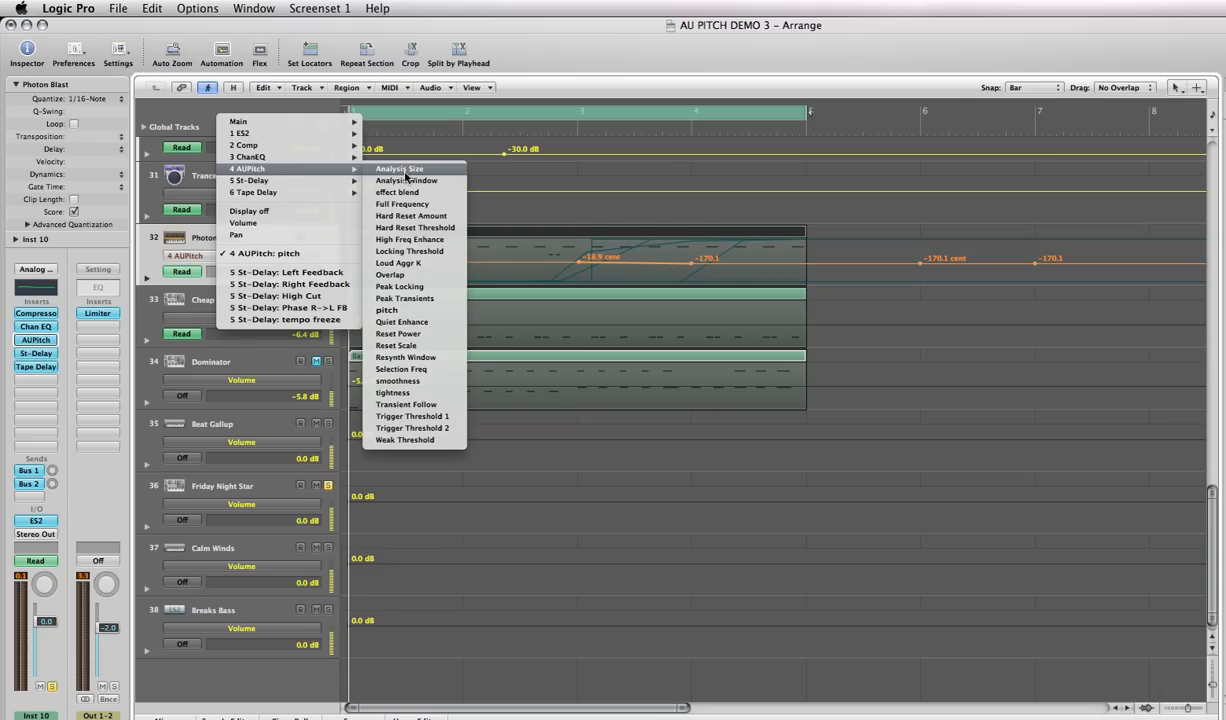
mouse_move(390, 172)
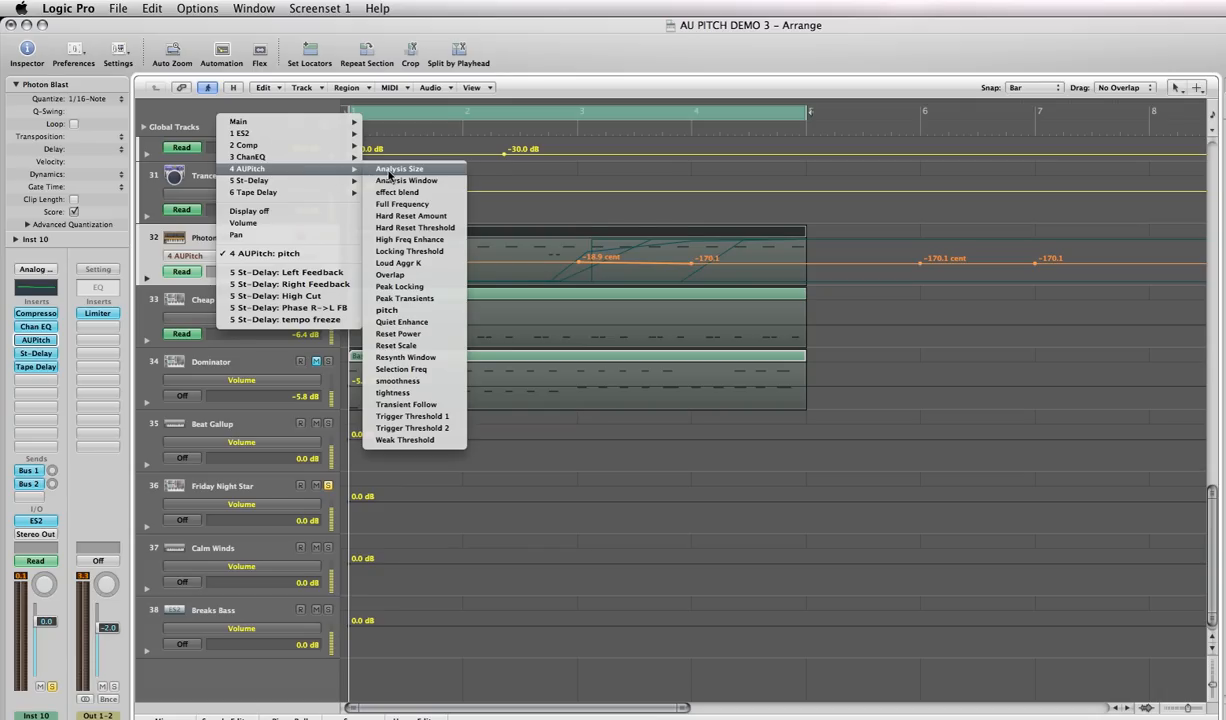
mouse_move(400, 288)
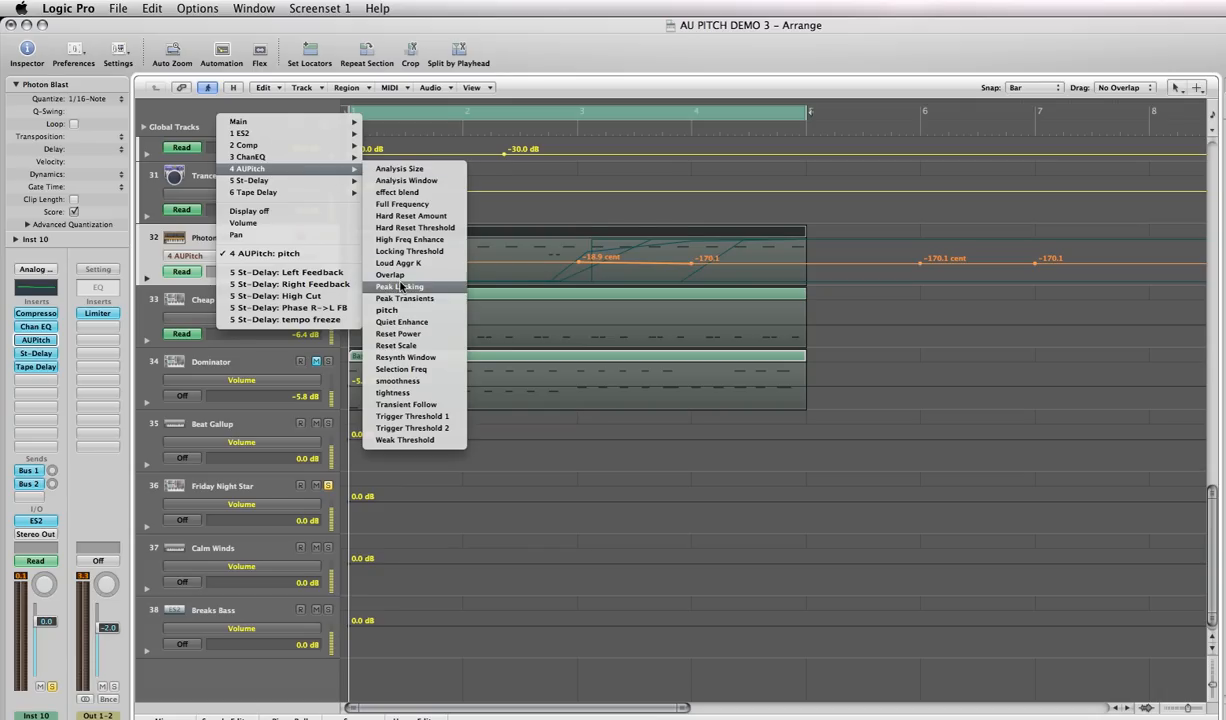
mouse_move(400, 310)
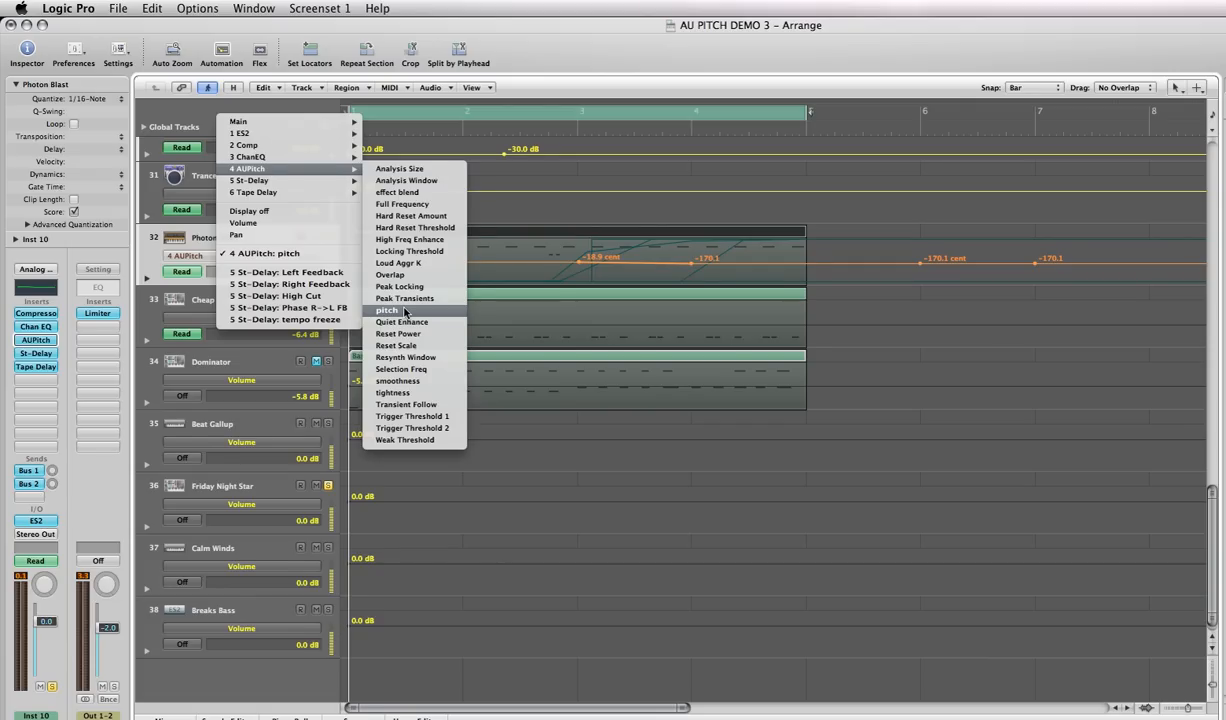
click(388, 310)
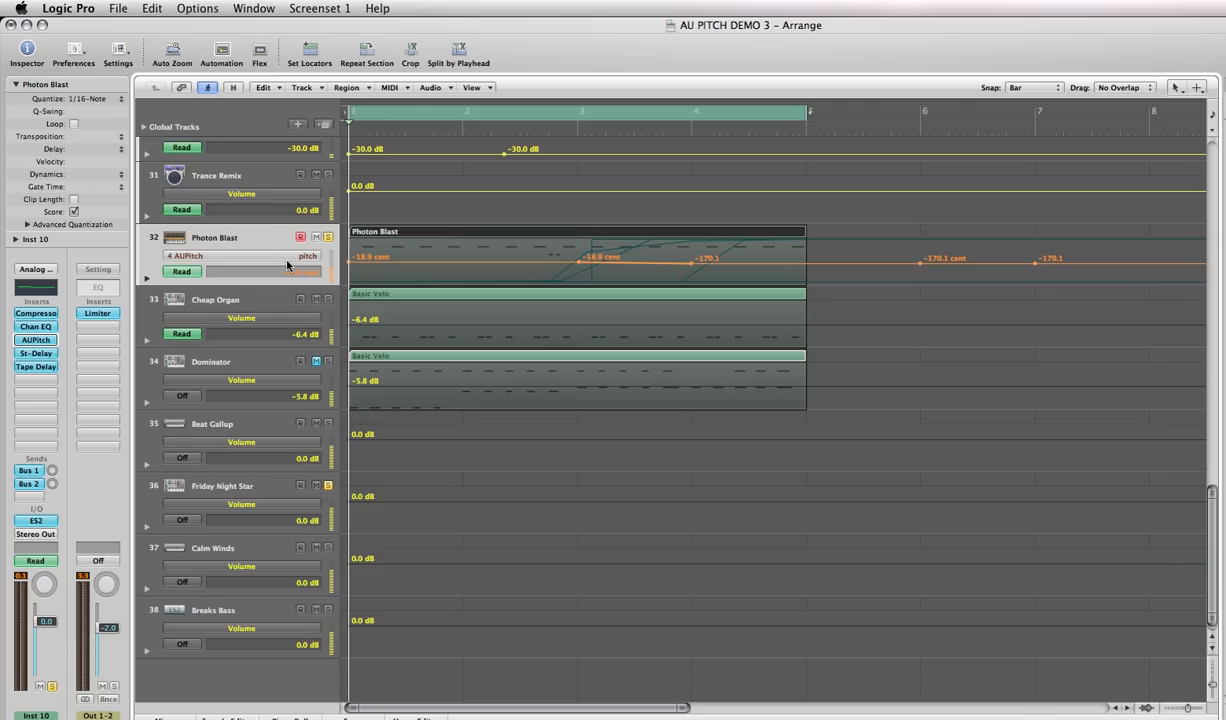
mouse_move(276, 252)
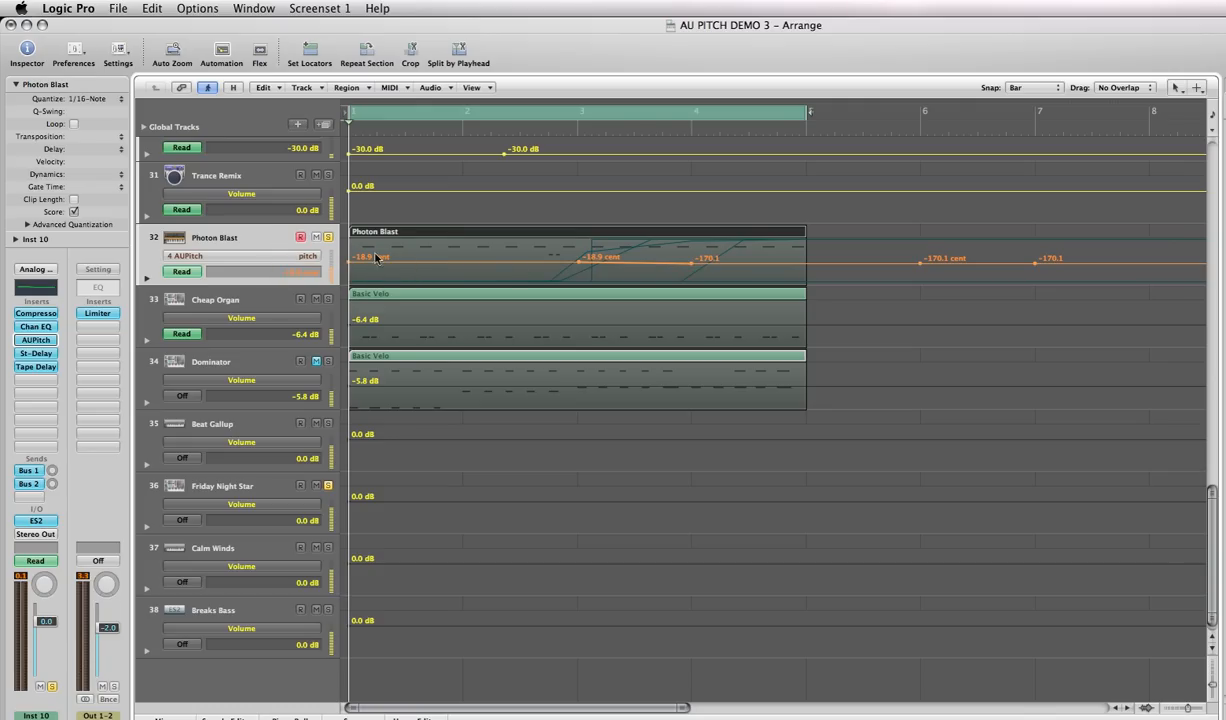
mouse_move(408, 256)
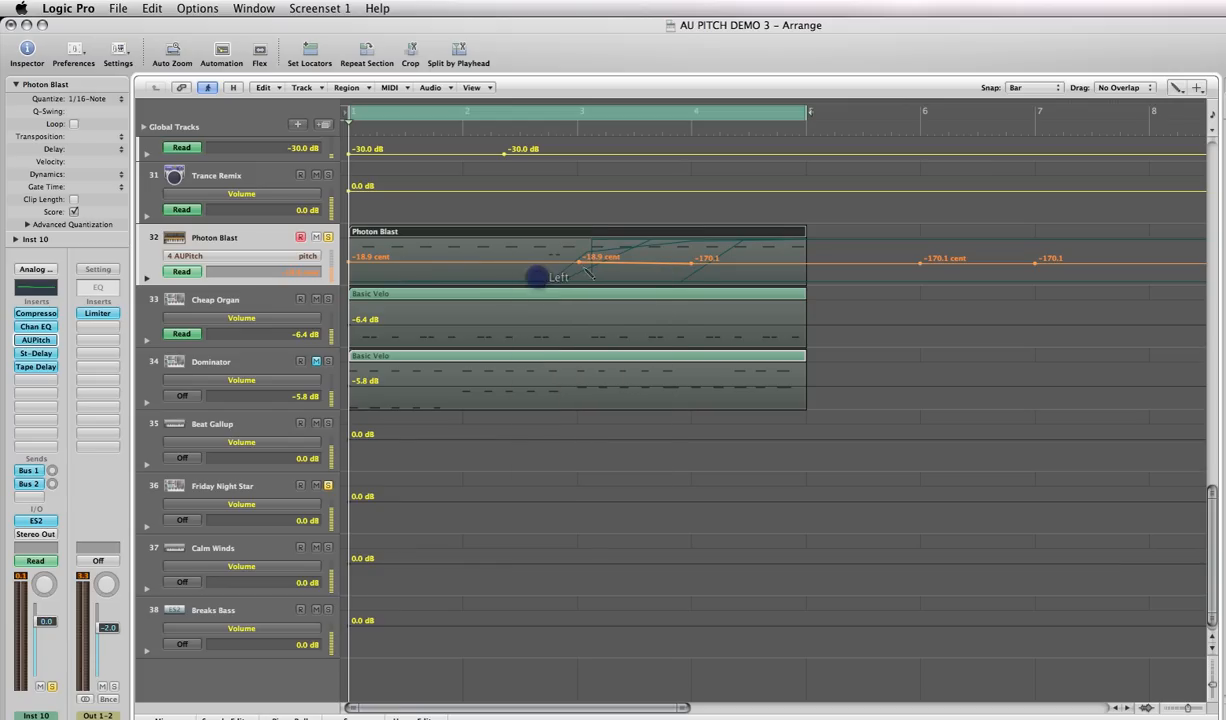
mouse_move(464, 270)
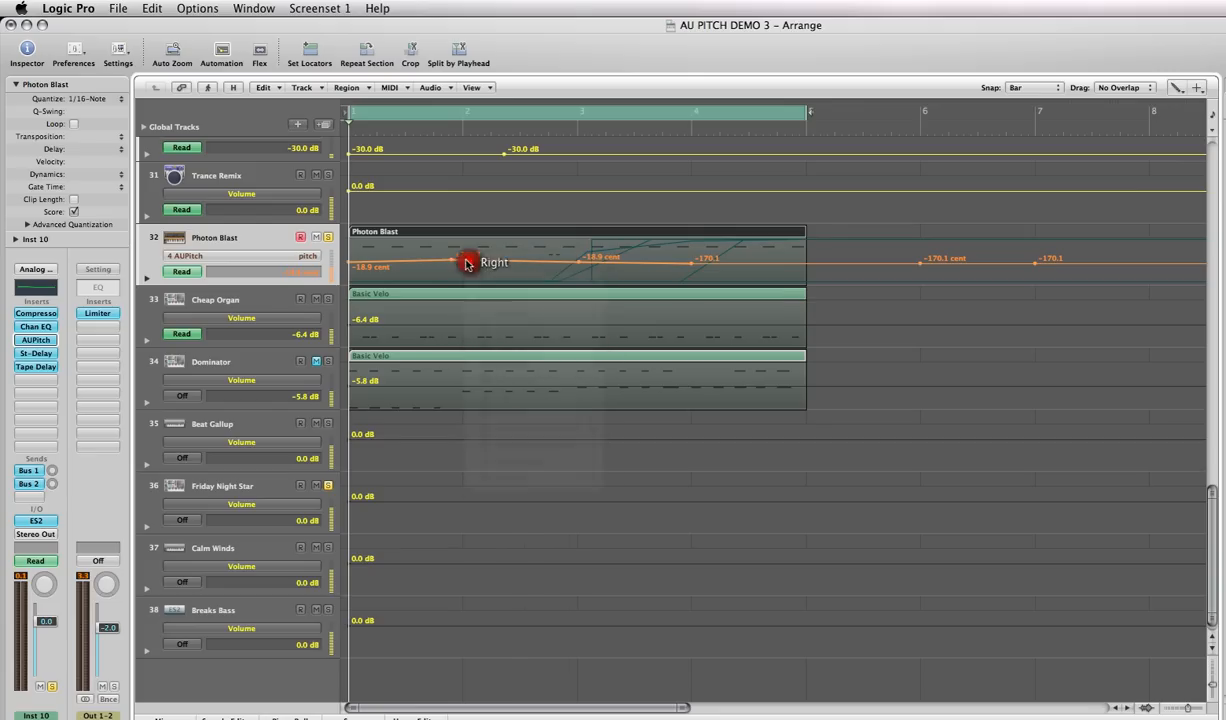
drag(464, 264, 448, 258)
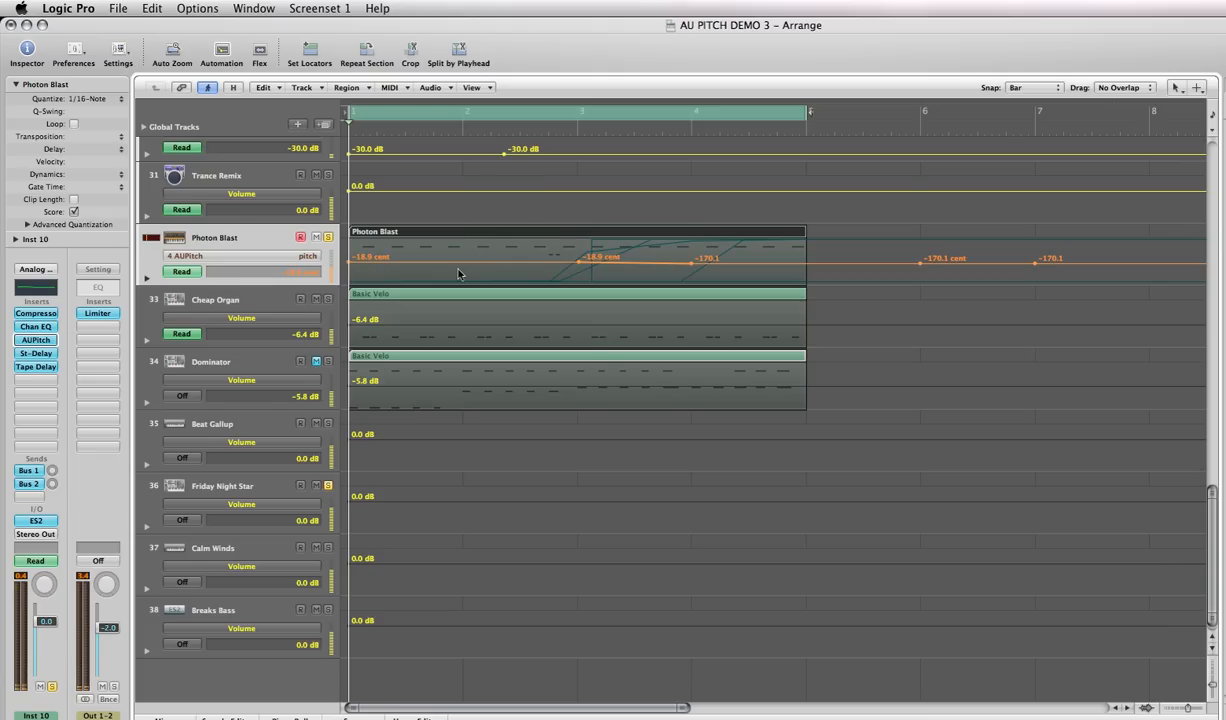
mouse_move(330, 330)
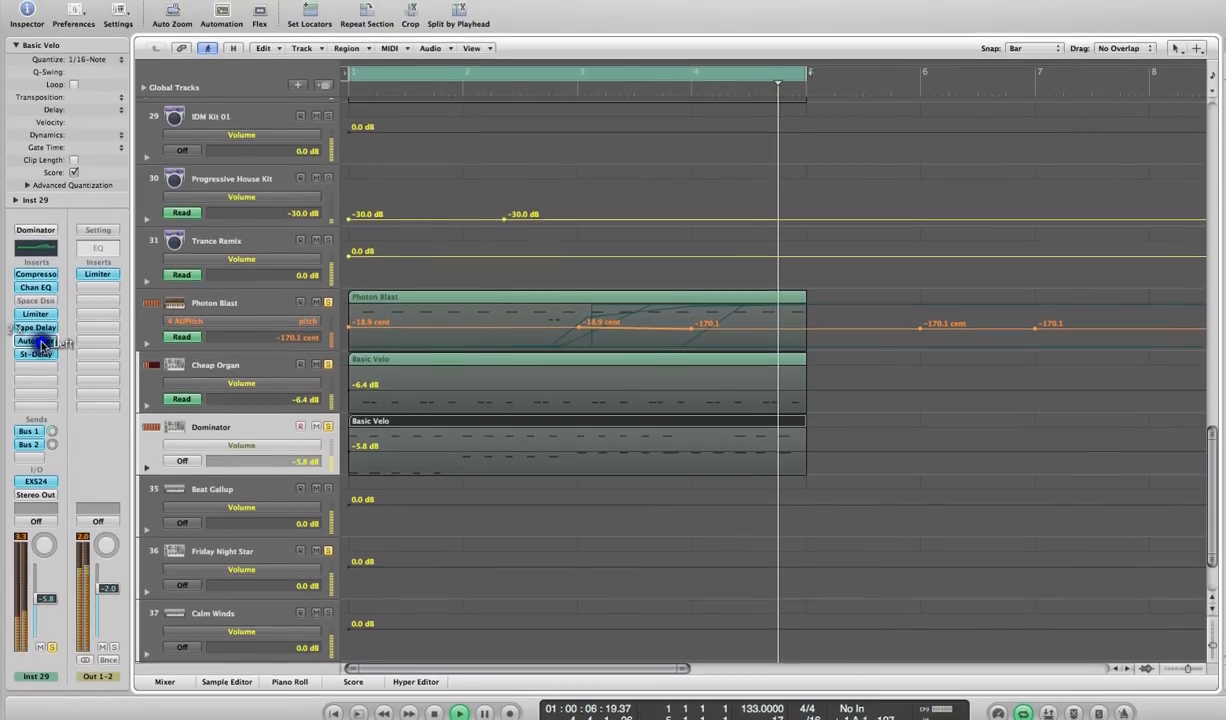
Bring up the AutoFilter insert on the Dominator track's channel strip
click(36, 340)
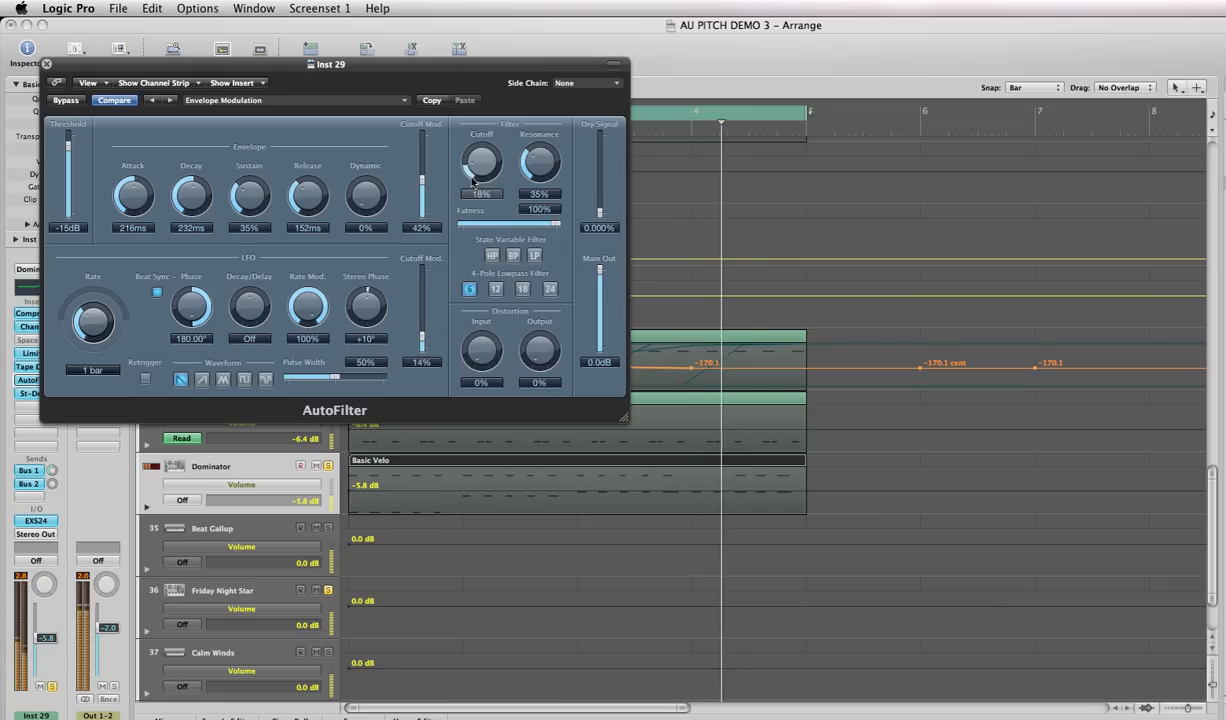
Nudge an AutoFilter knob upward twice, then close the plug-in window
drag(480, 164, 480, 156)
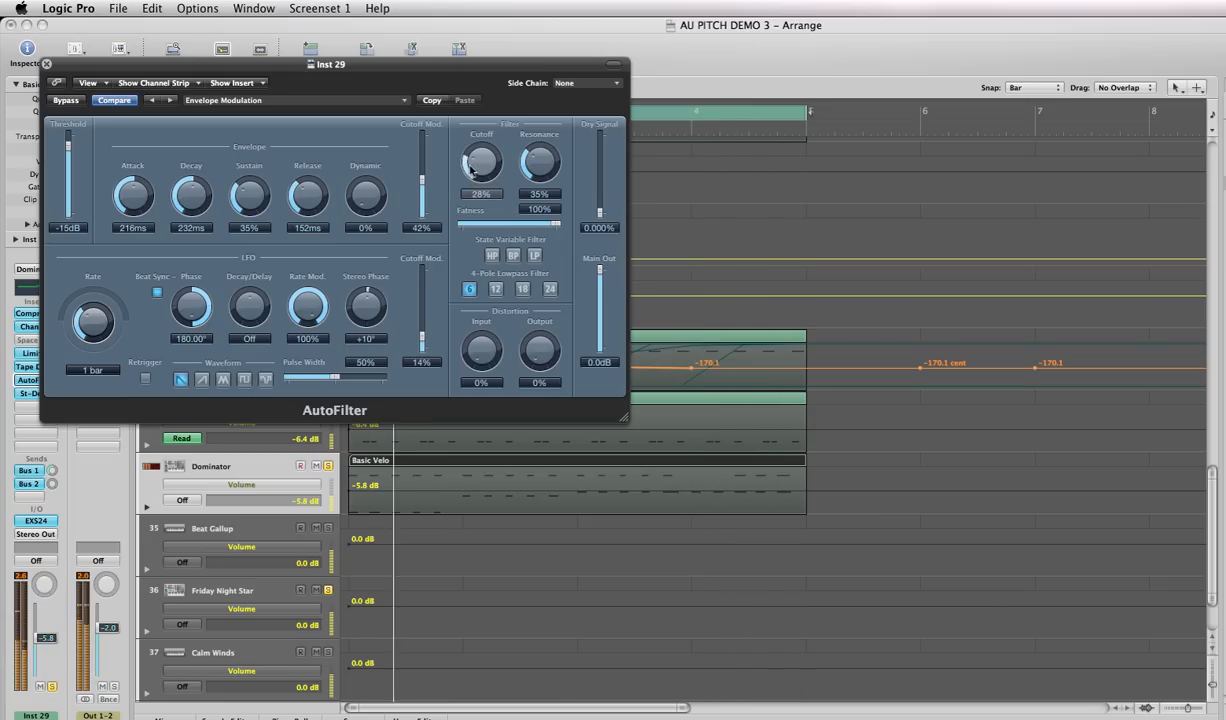
drag(480, 164, 480, 150)
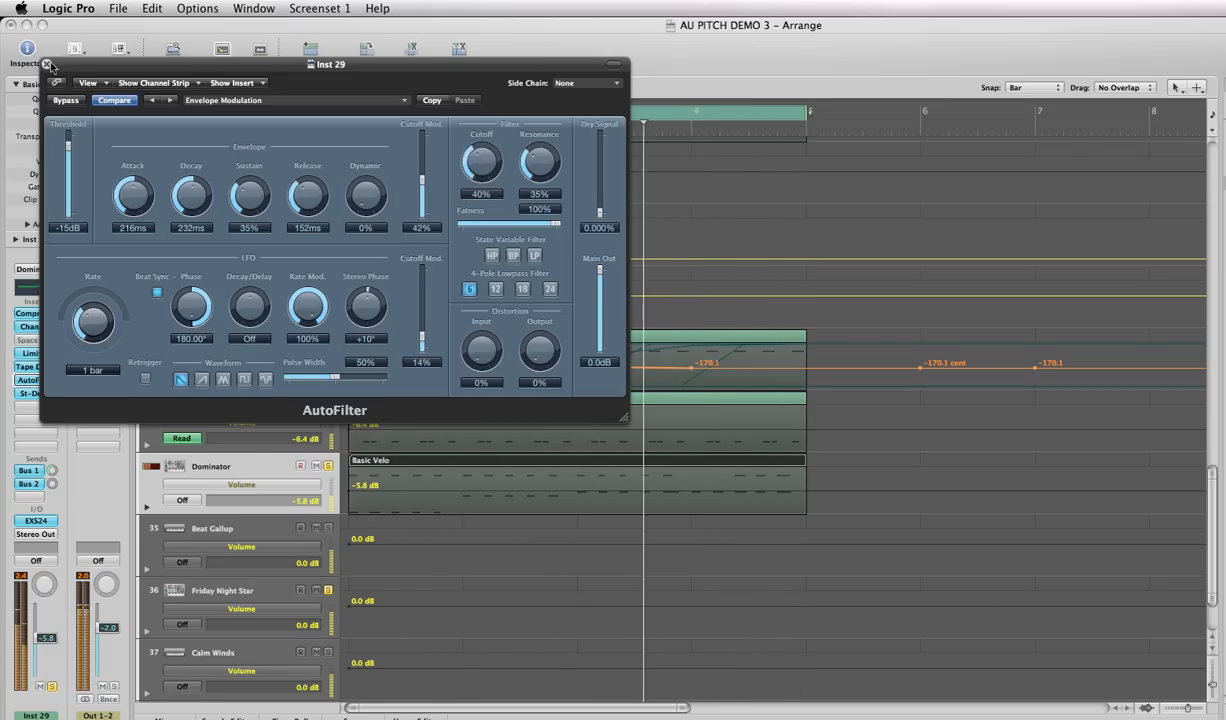
click(48, 64)
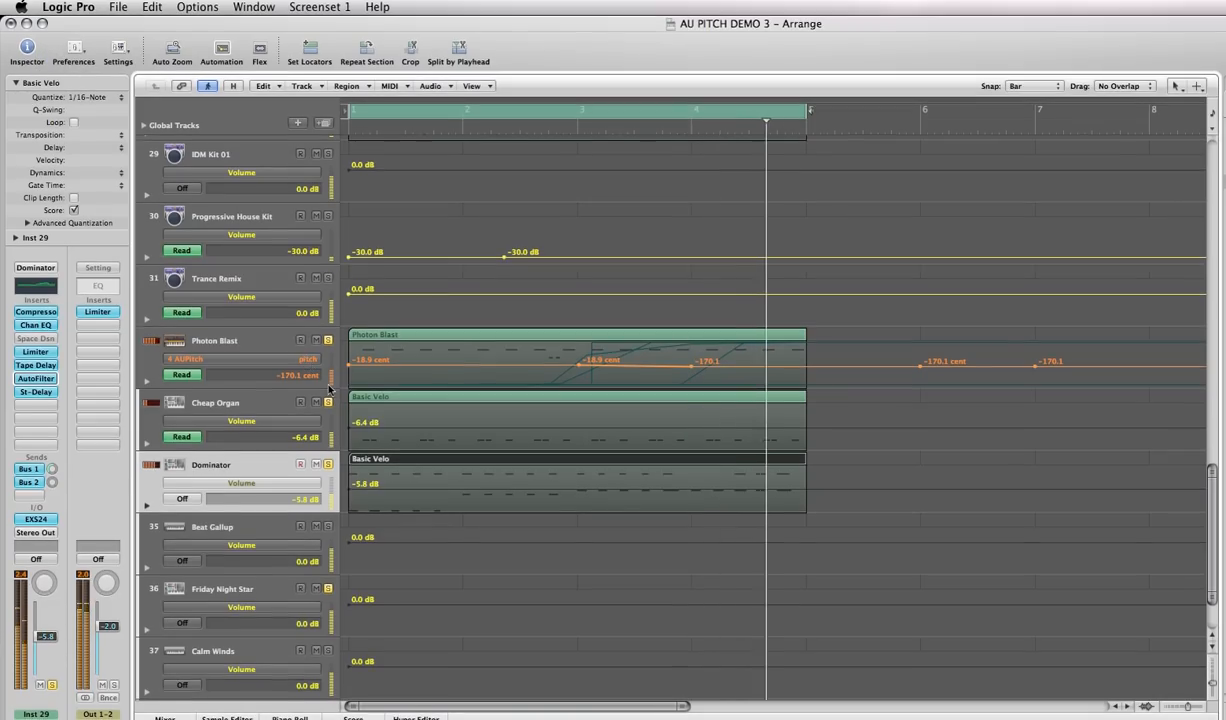